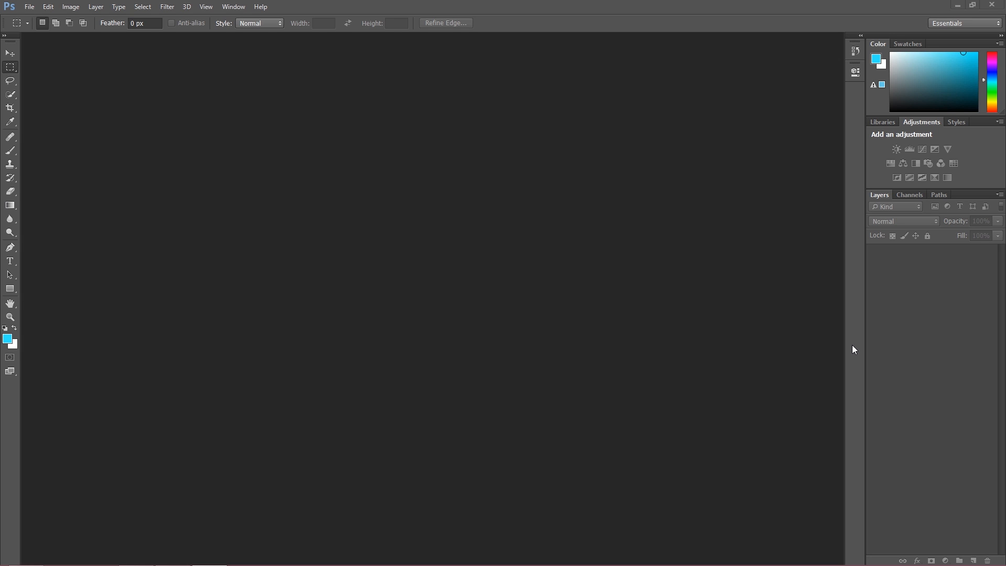
mouse_move(852, 349)
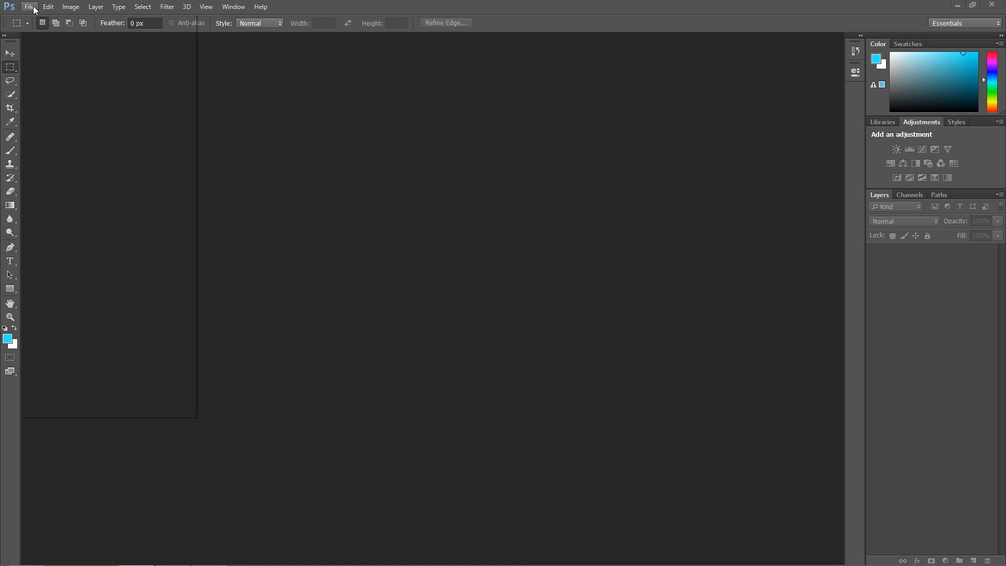
- Open a.jpg through the File > Open dialog, then close that document
left_click(29, 6)
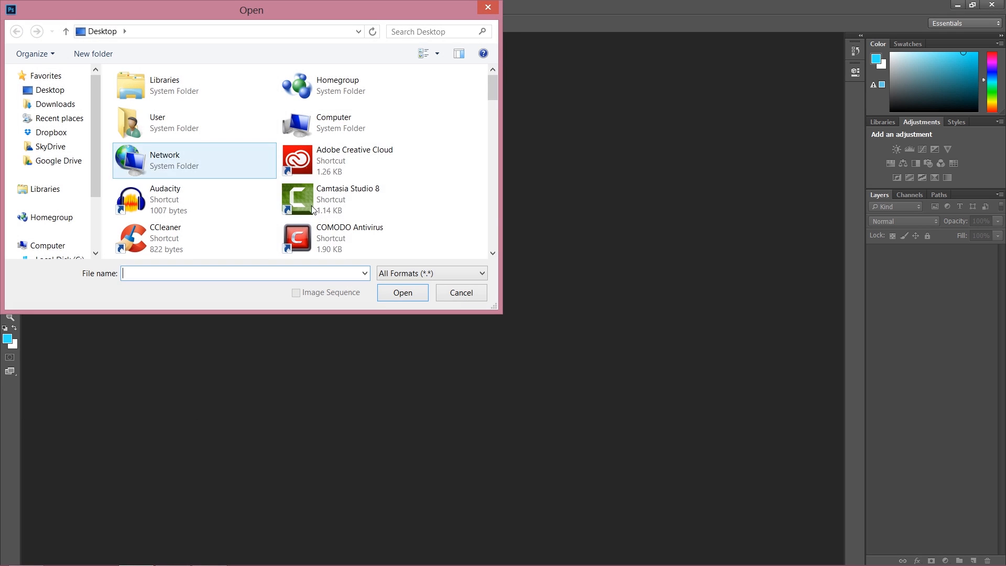
scroll("down", 3)
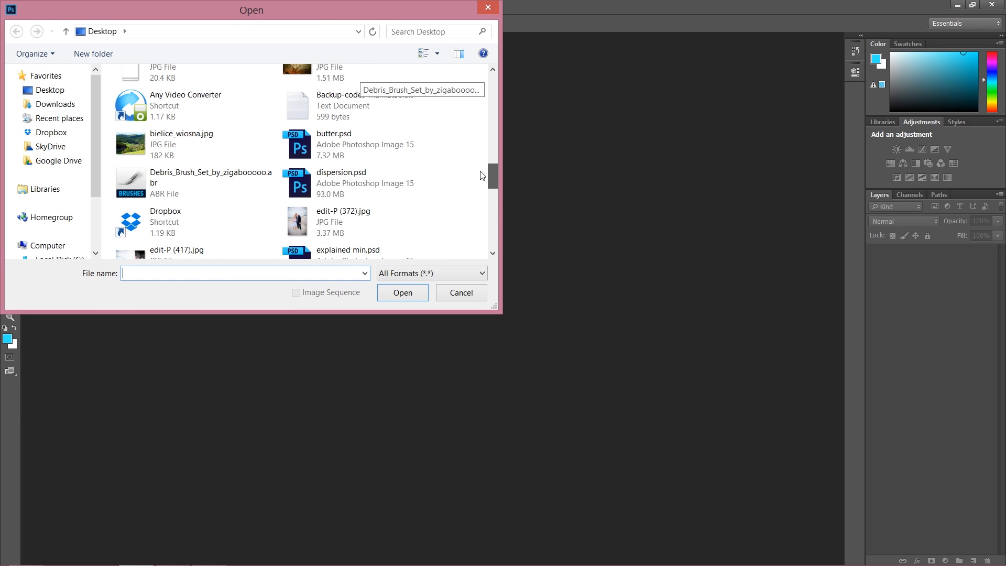
left_click(361, 107)
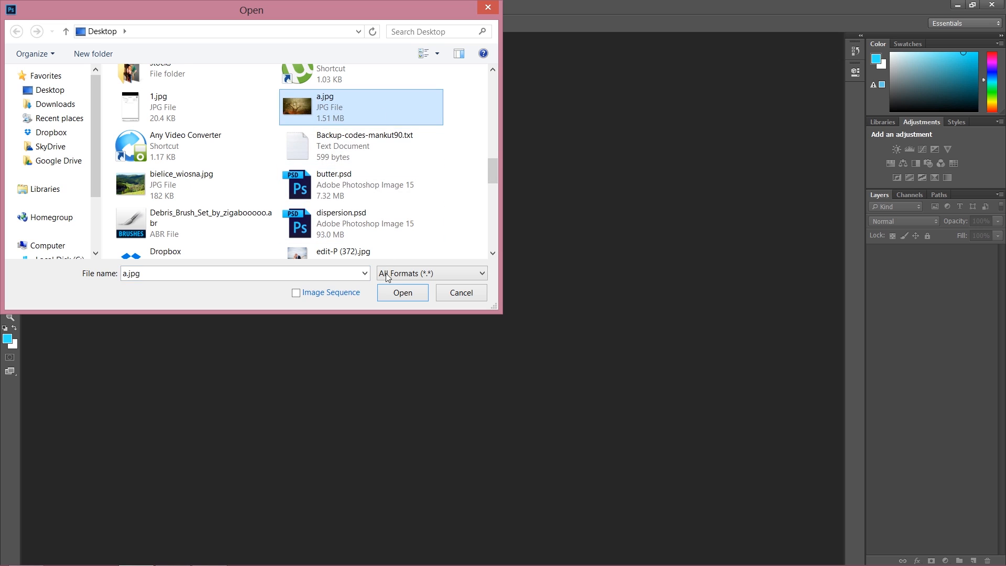
left_click(402, 293)
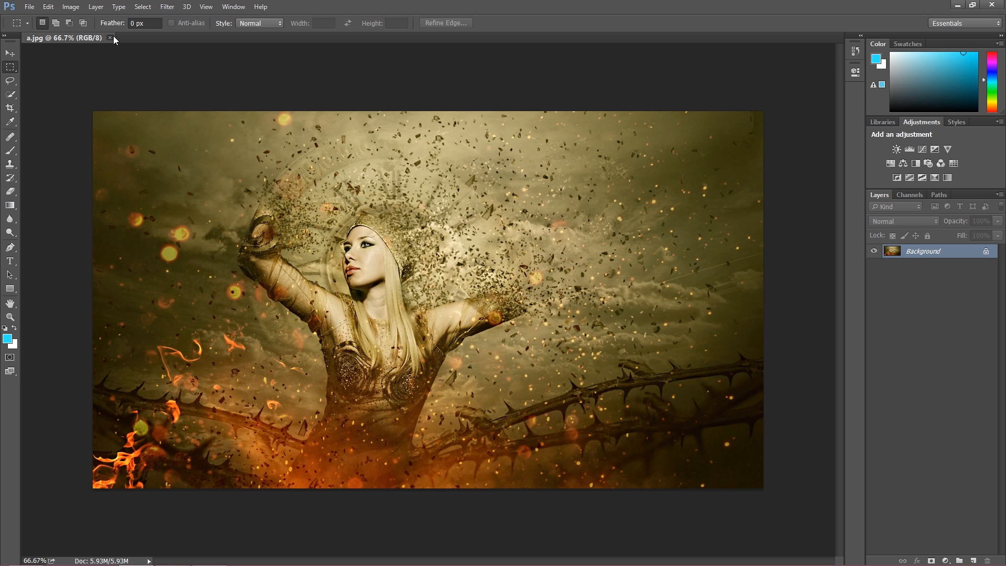
left_click(110, 37)
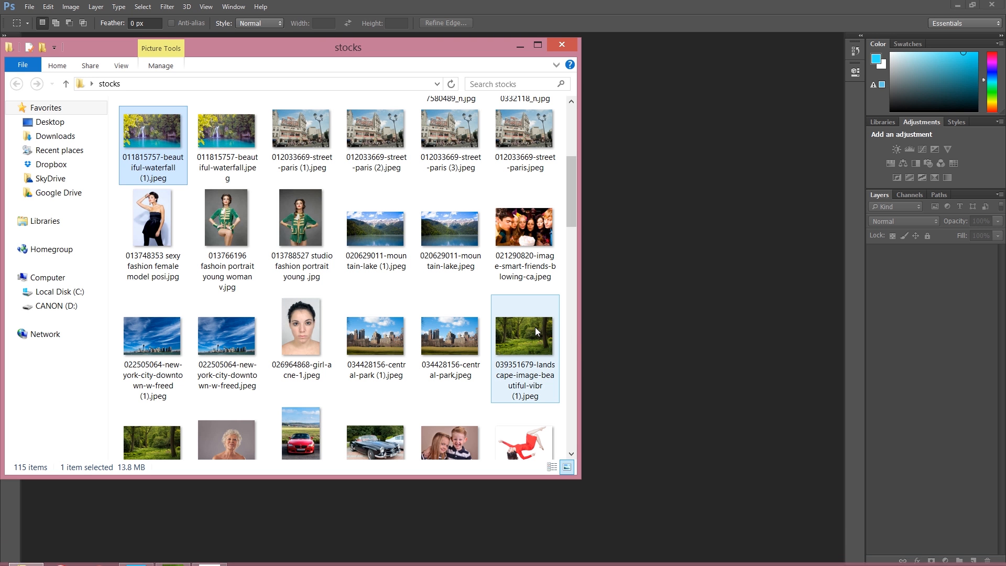
- Drag the waterfall photo from the stocks folder into Photoshop and close the folder window
left_click(301, 217)
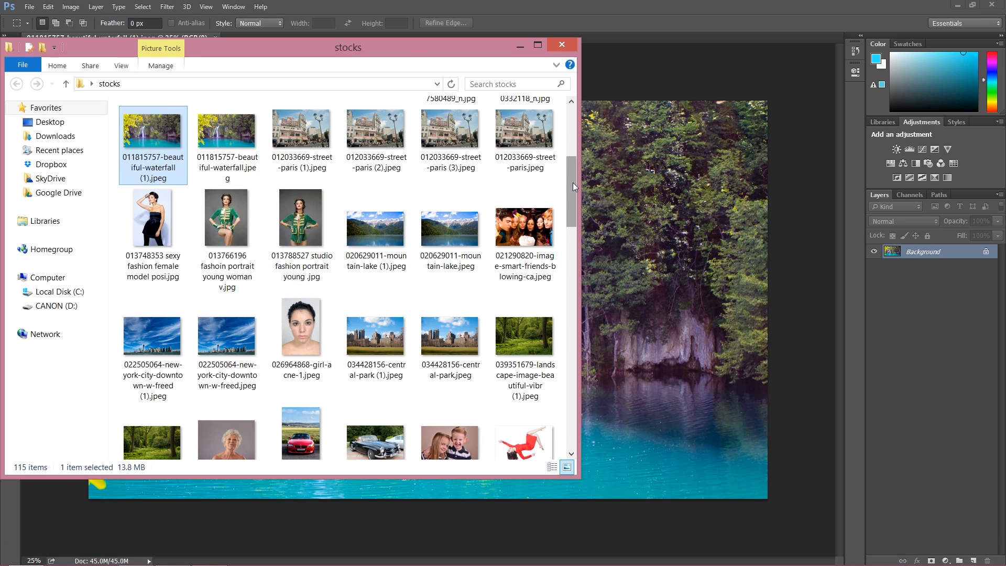
scroll("down", 3)
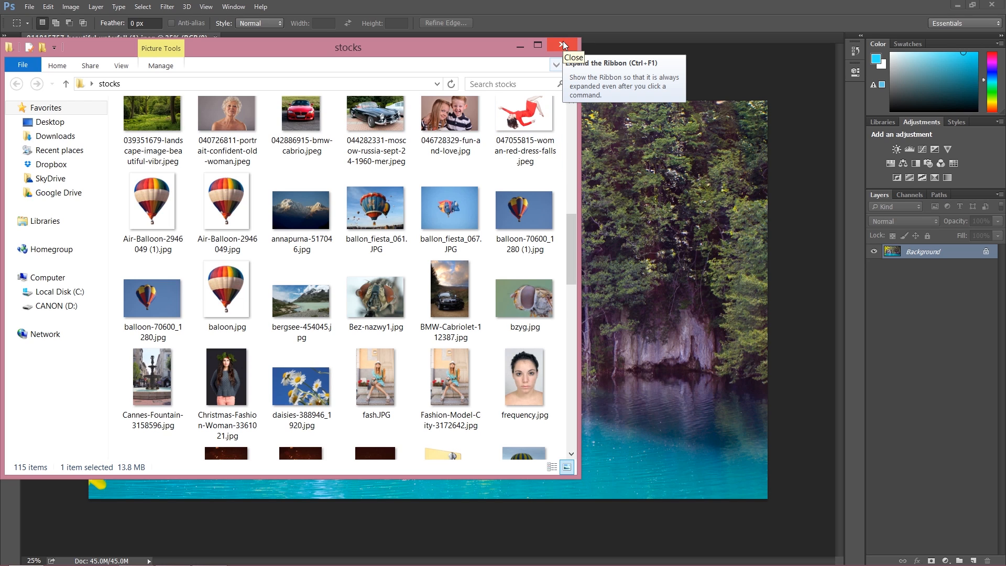
left_click(563, 45)
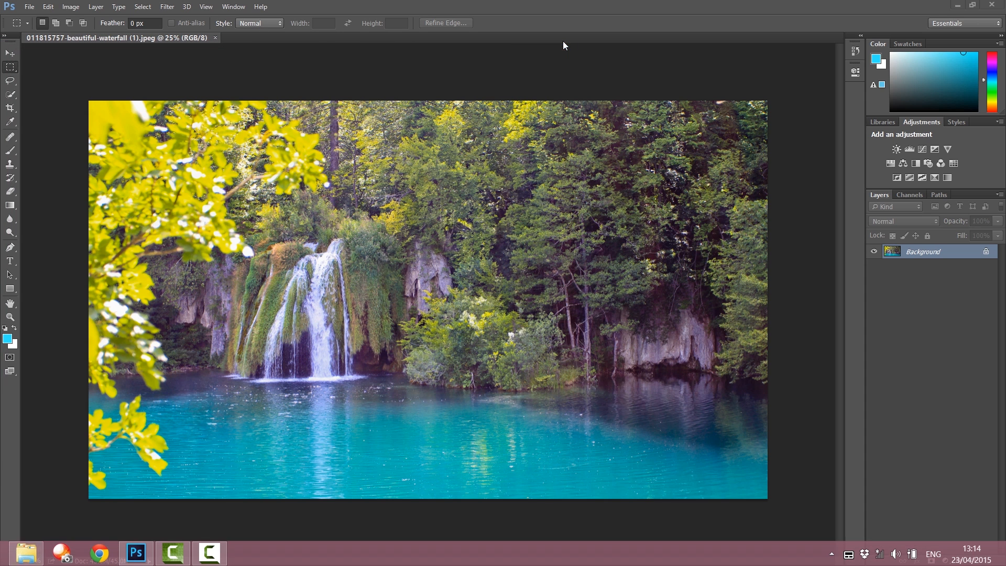
mouse_move(220, 40)
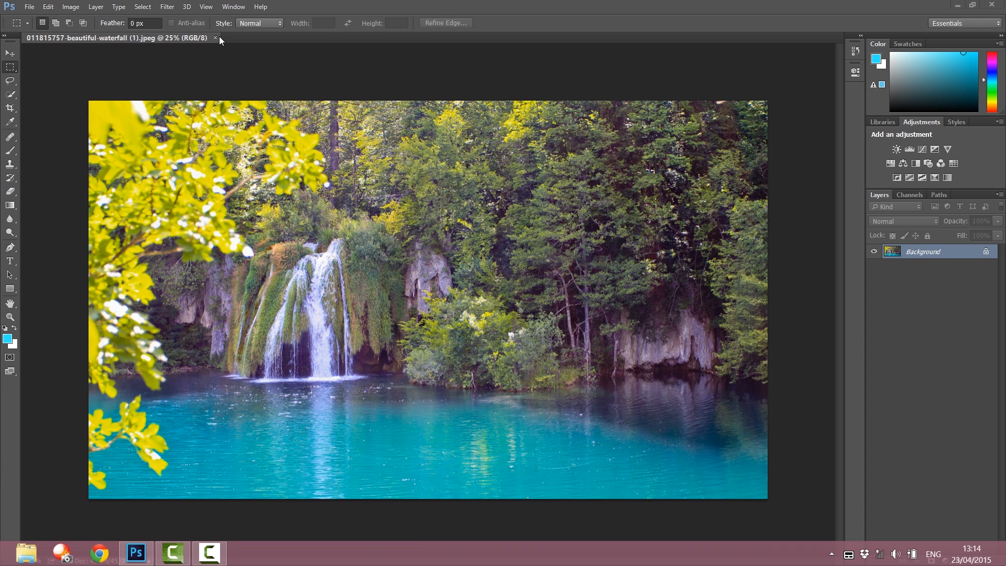
- Close the waterfall document and choose File > Browse in Bridge
left_click(216, 37)
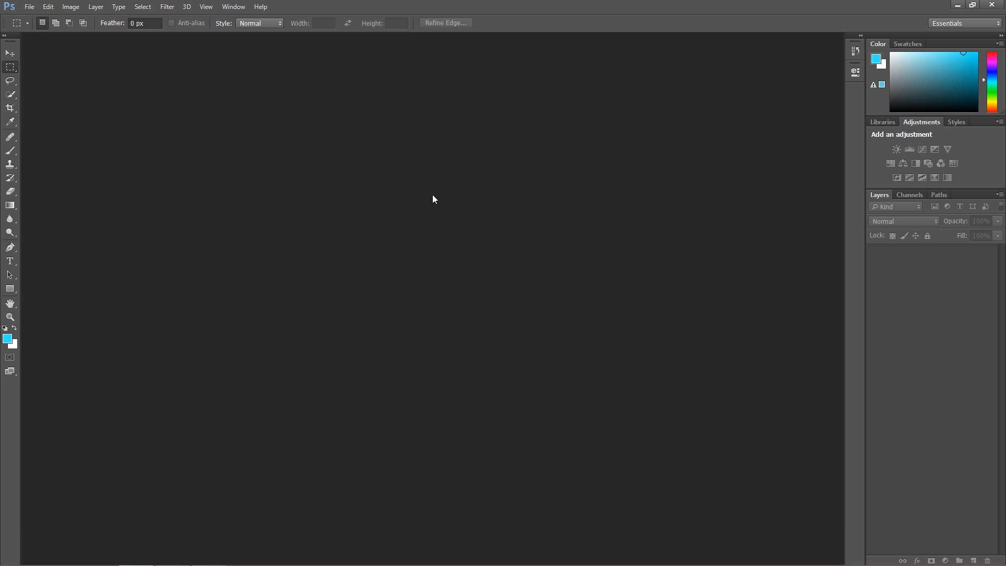
mouse_move(849, 365)
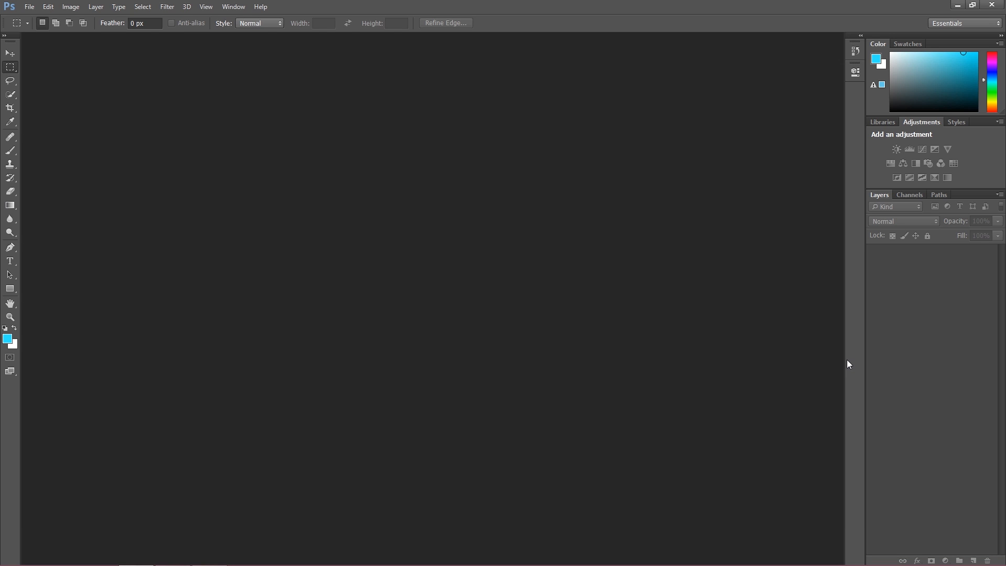
mouse_move(847, 358)
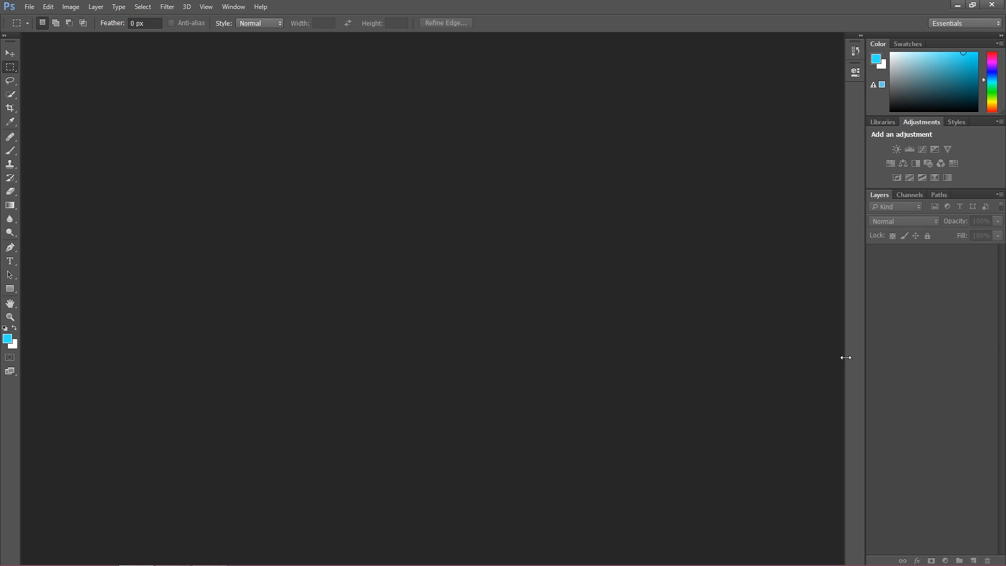
mouse_move(250, 5)
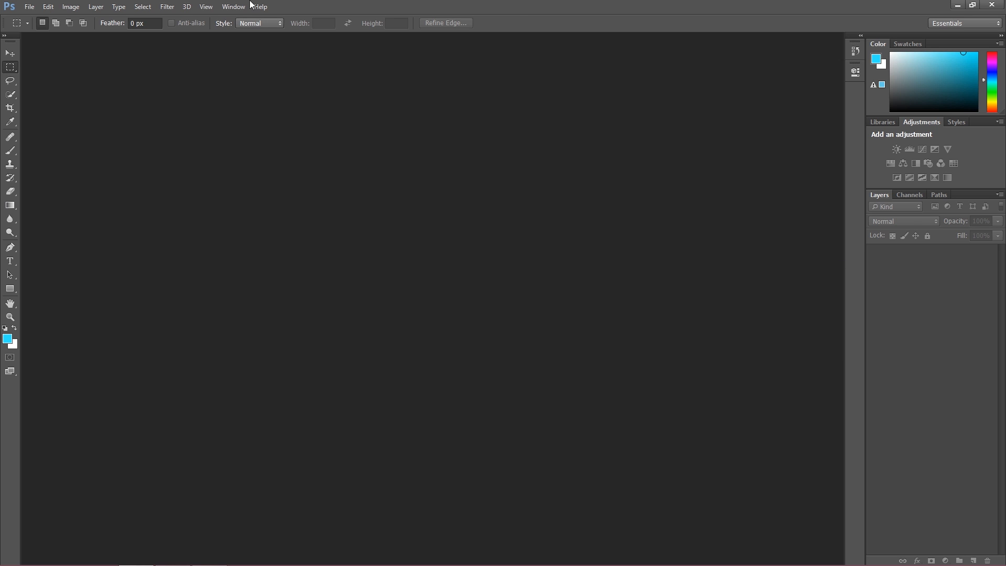
left_click(29, 6)
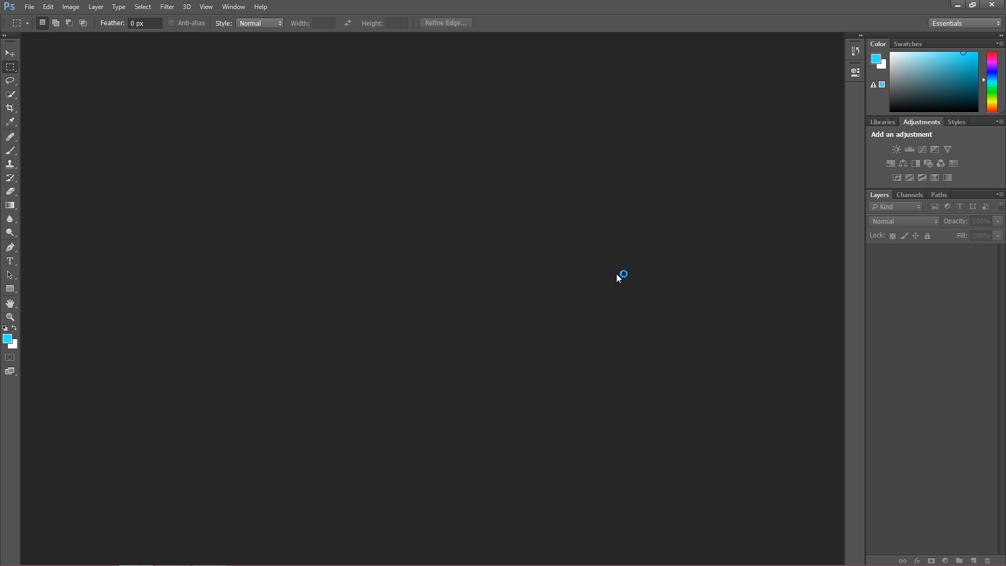
mouse_move(626, 276)
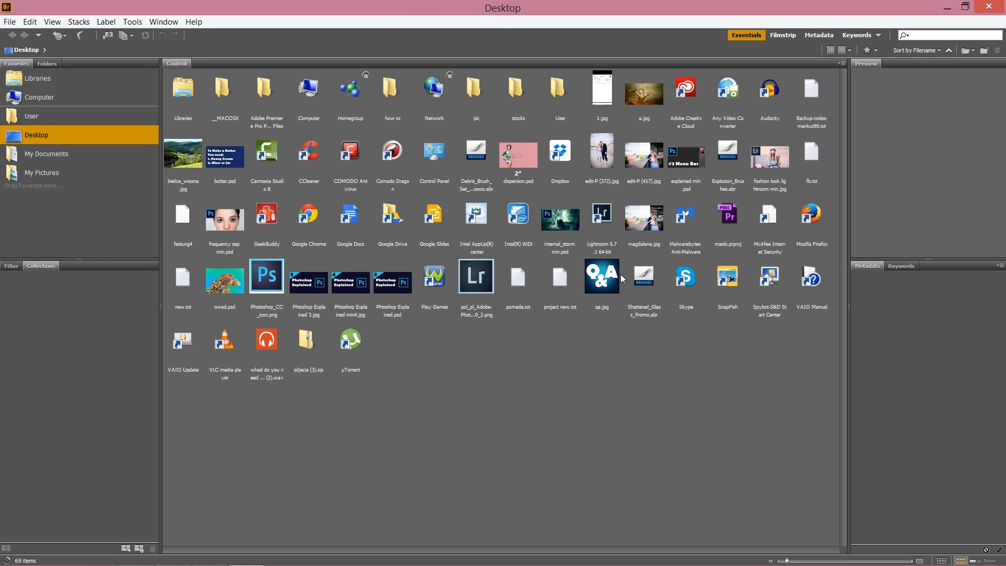
mouse_move(580, 89)
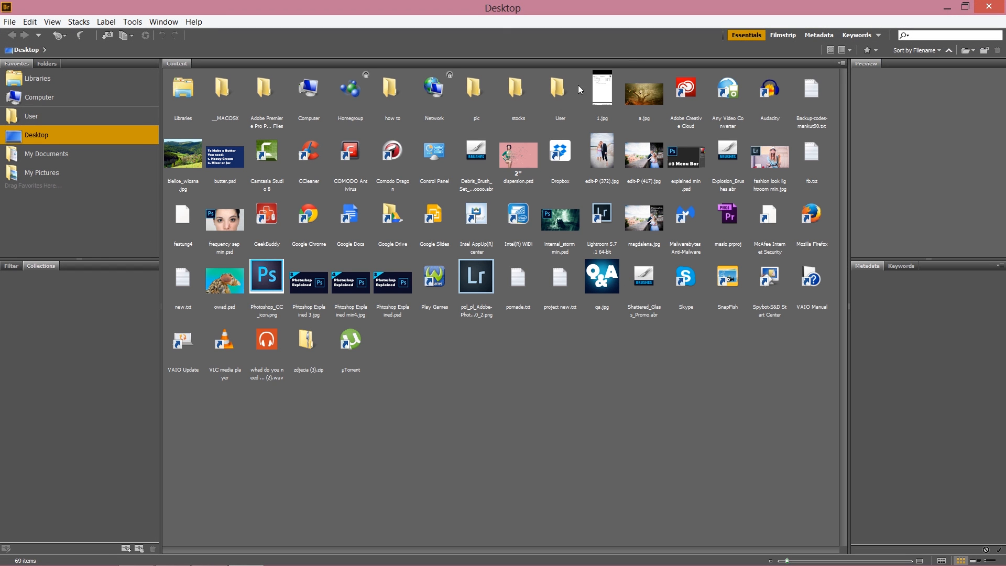
- Open the Desktop stocks folder in Bridge to display its 115 thumbnails
double_click(518, 88)
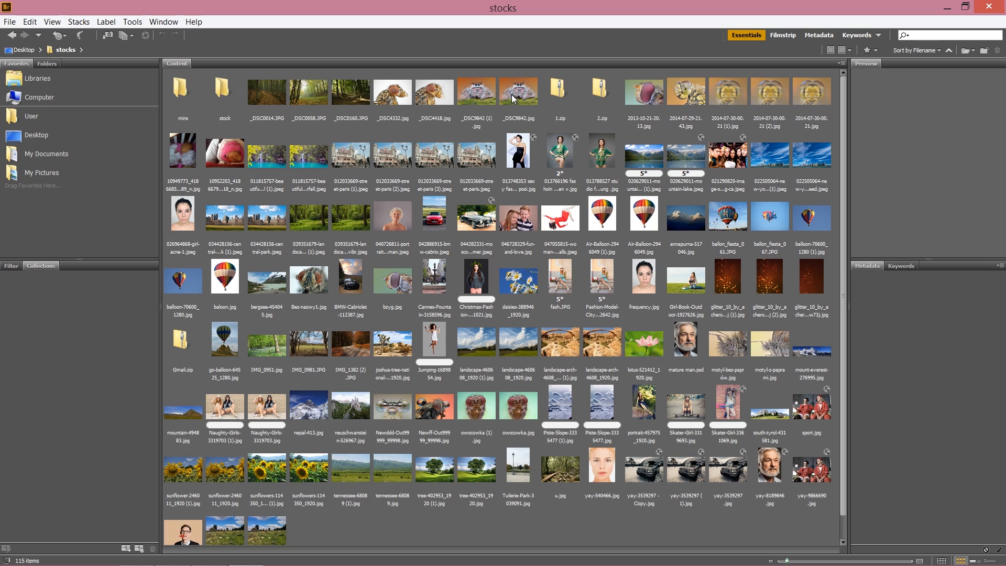
mouse_move(637, 155)
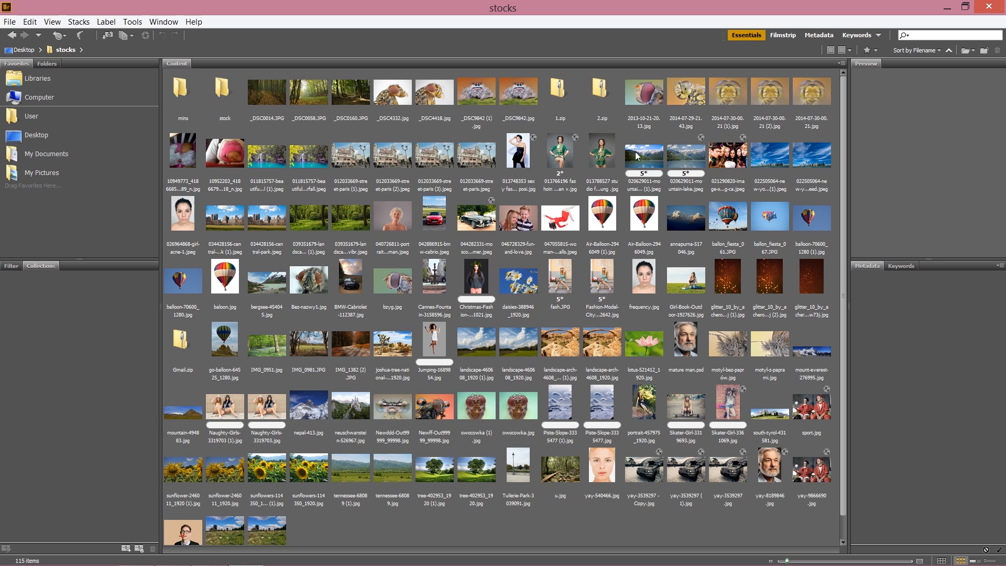
mouse_move(592, 426)
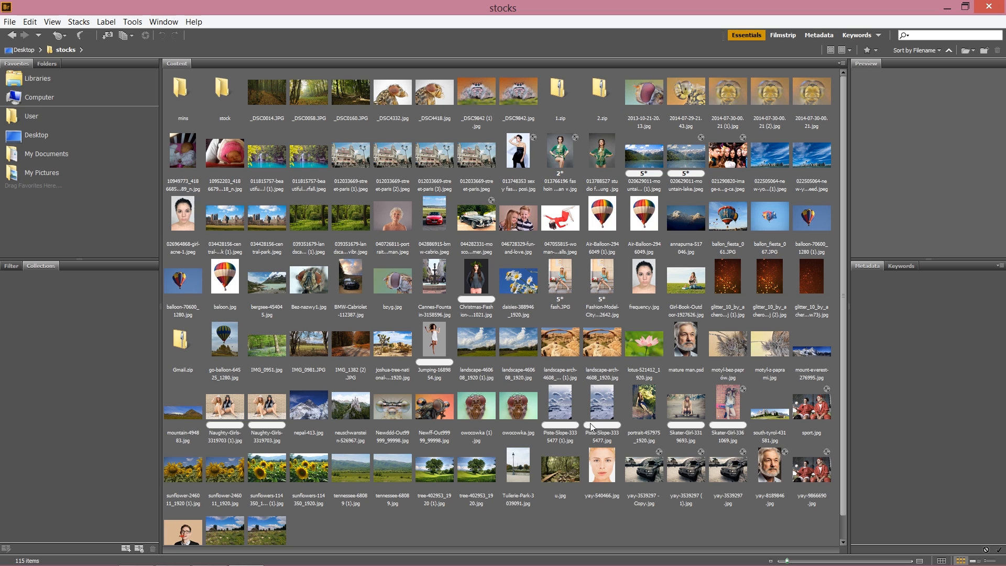
mouse_move(368, 204)
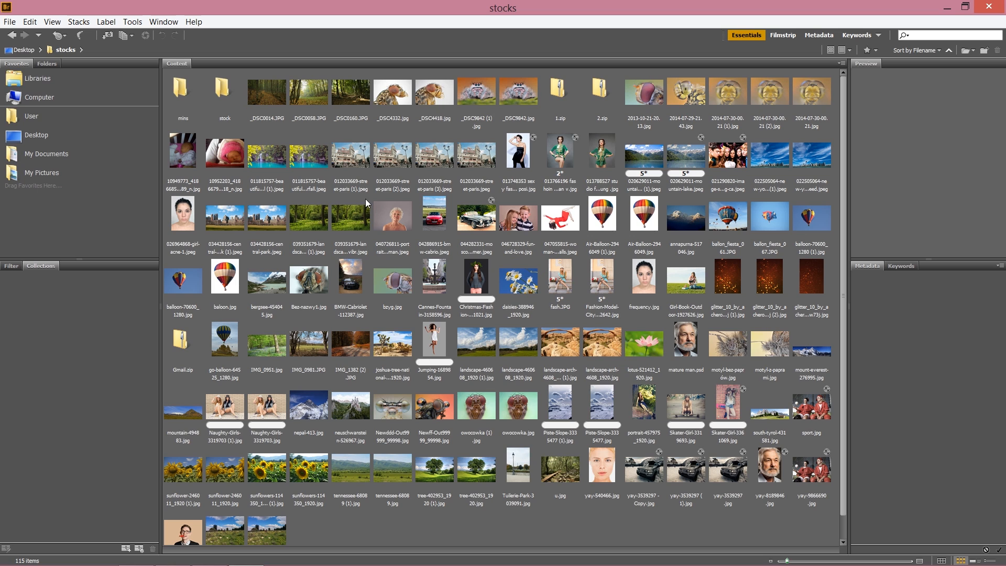
mouse_move(501, 262)
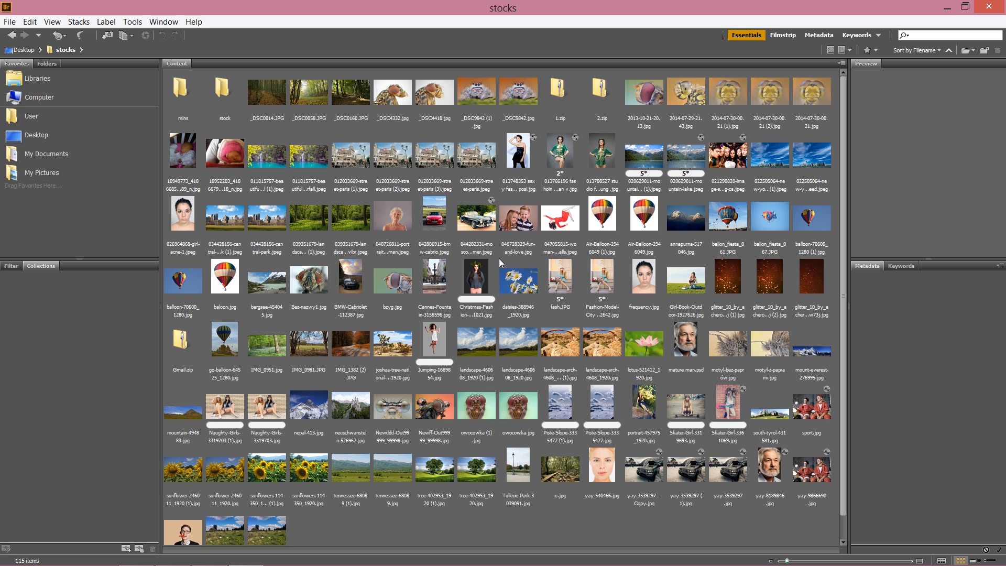
mouse_move(628, 258)
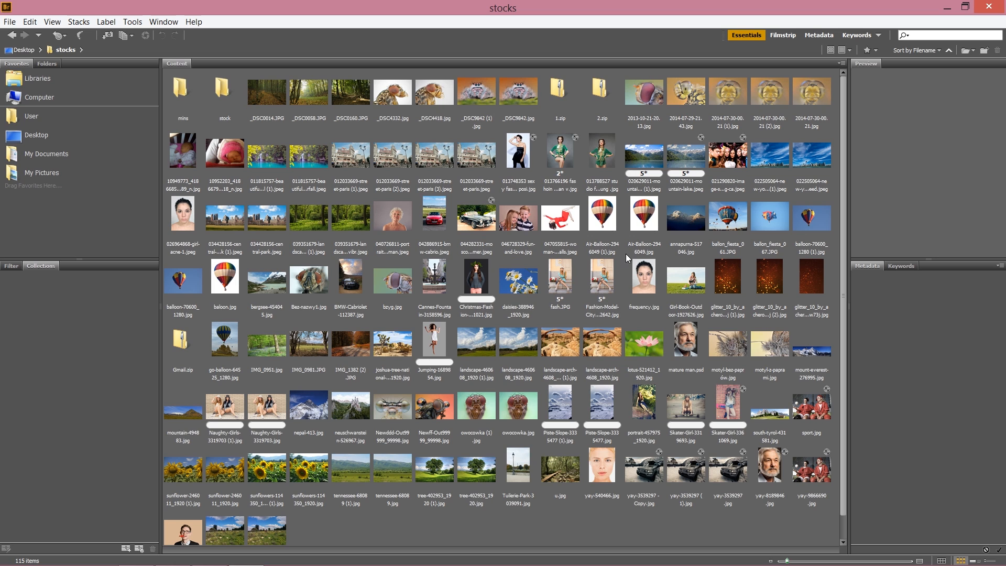
mouse_move(438, 331)
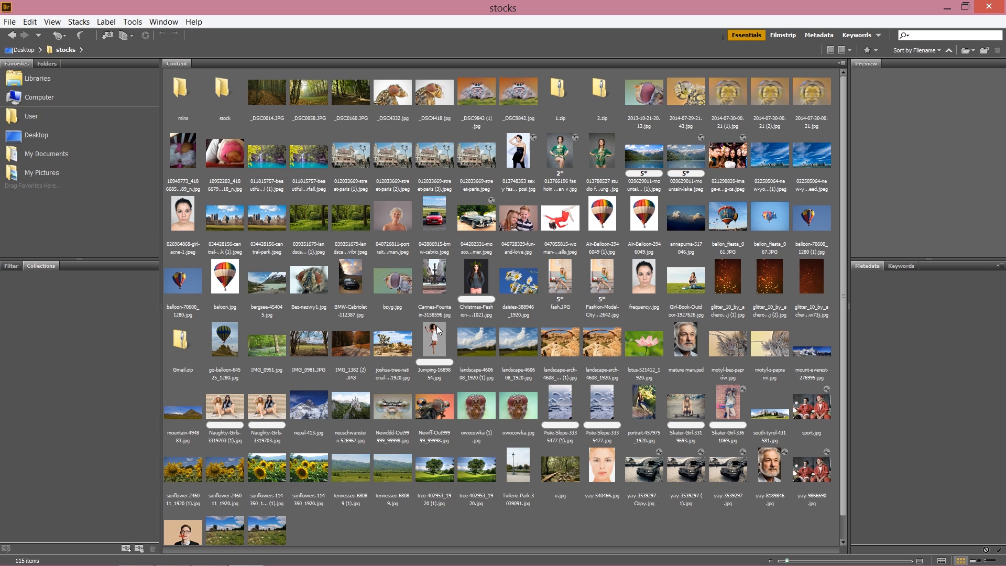
mouse_move(225, 489)
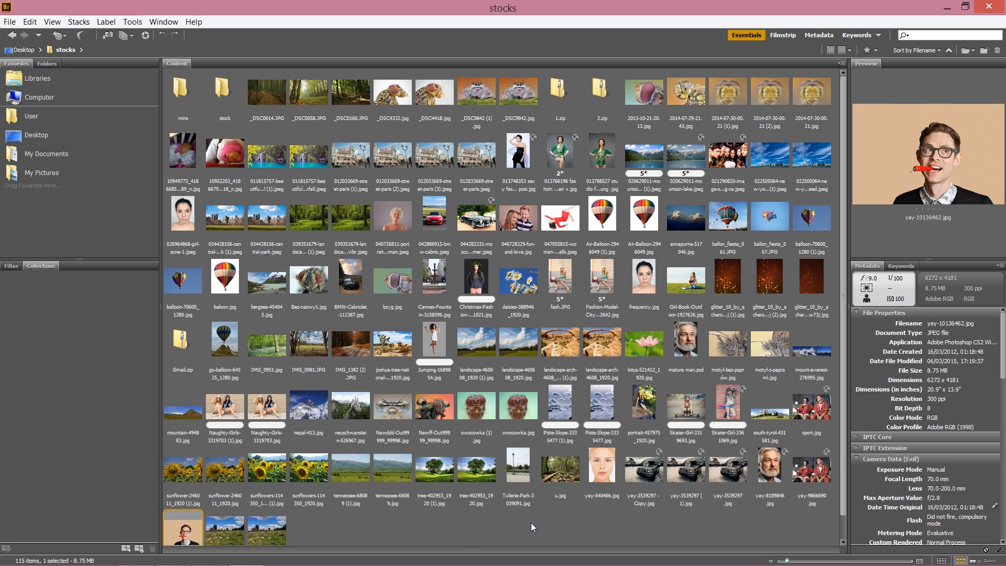
mouse_move(547, 523)
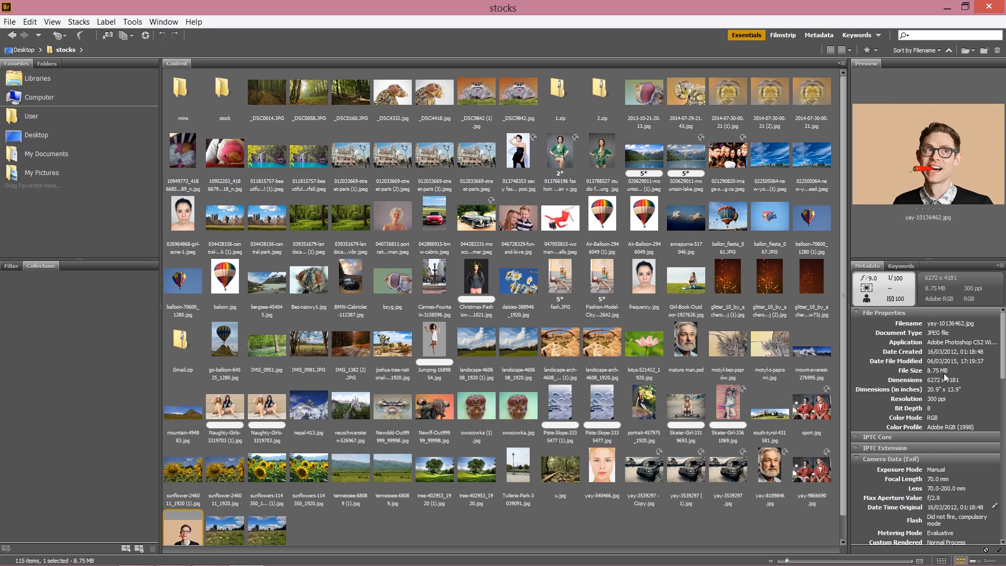
mouse_move(966, 383)
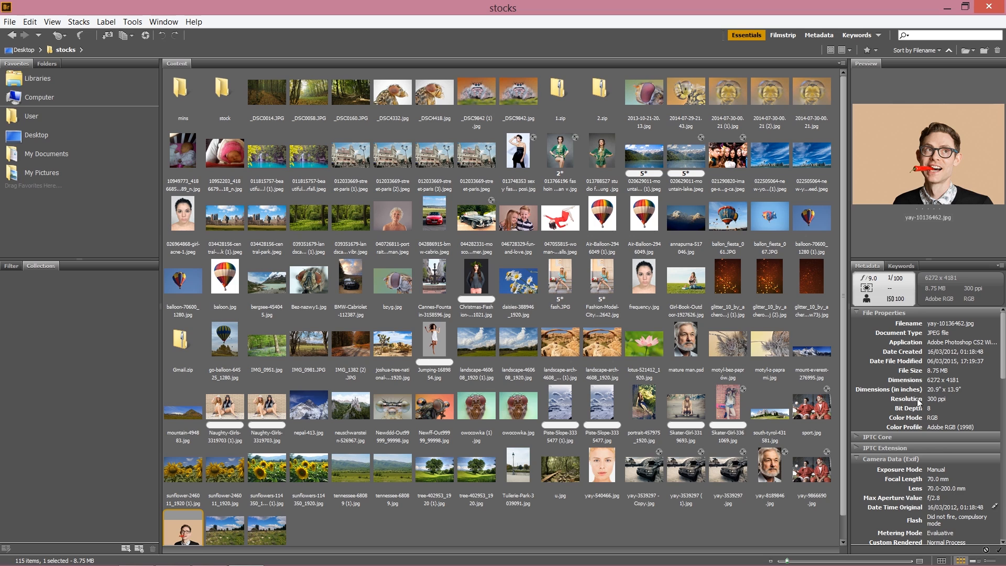
mouse_move(926, 408)
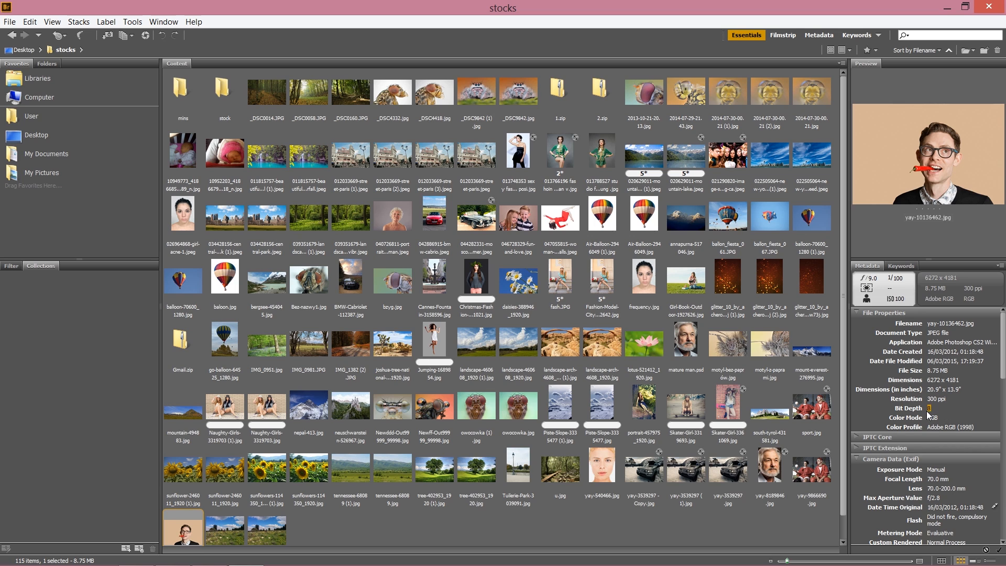
mouse_move(963, 417)
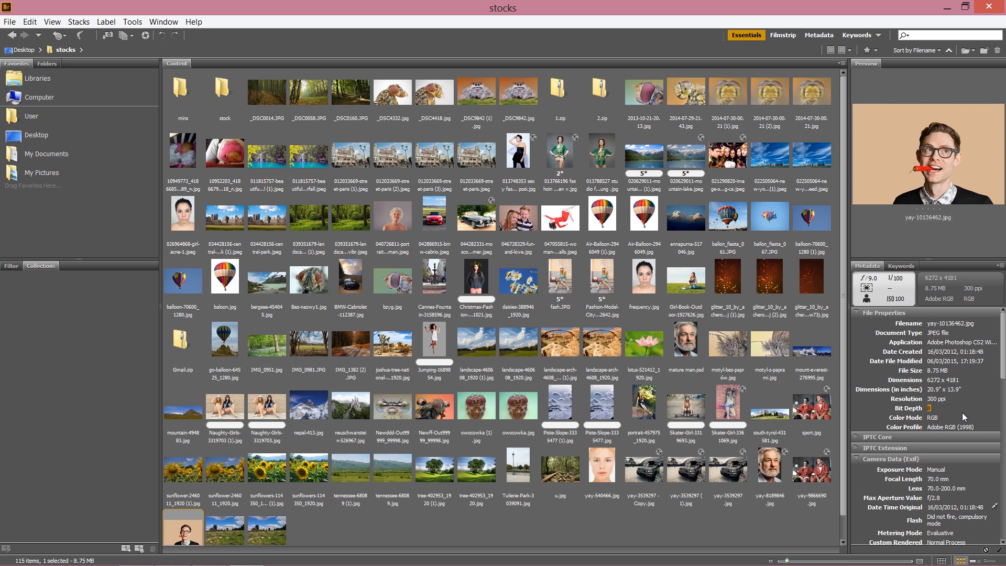
mouse_move(969, 414)
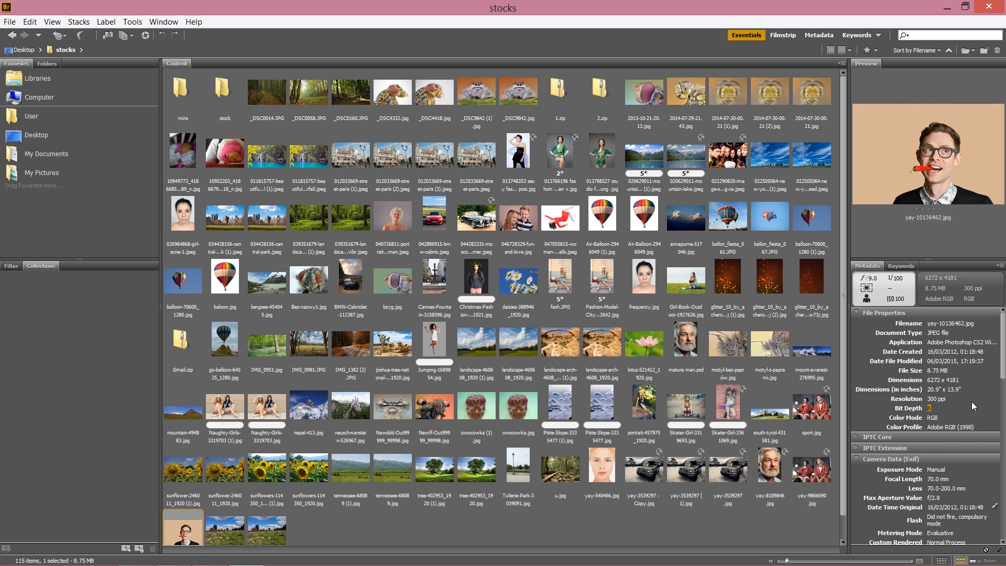
- Preview mature man.psd, the woman in blue, the woman's face close-up, then the glasses portrait
left_click(686, 350)
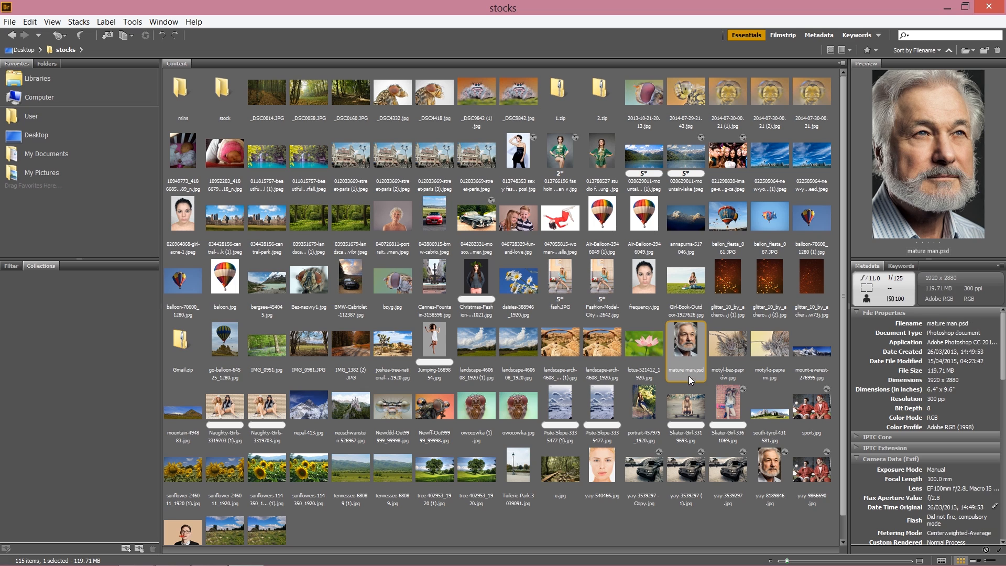
left_click(642, 405)
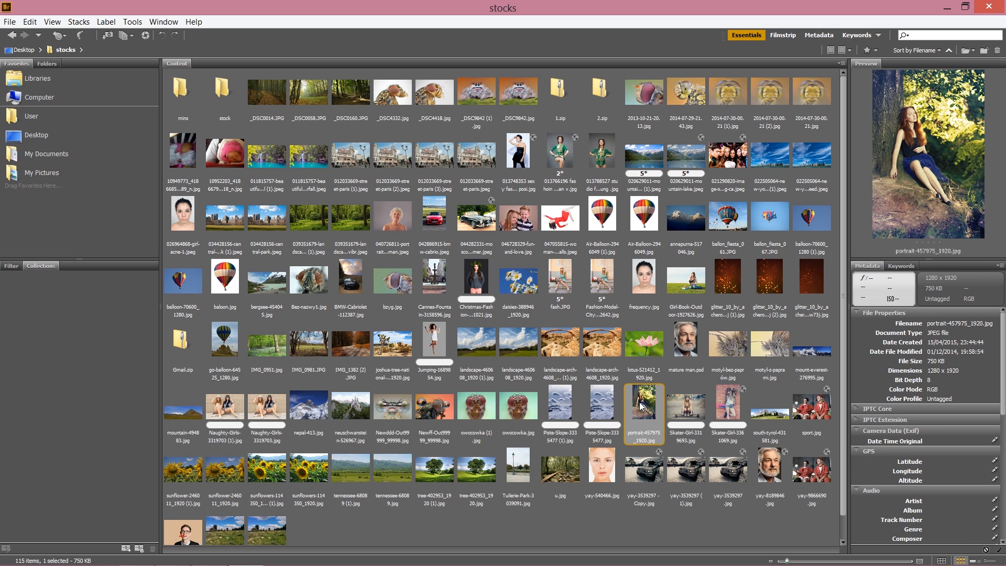
left_click(602, 468)
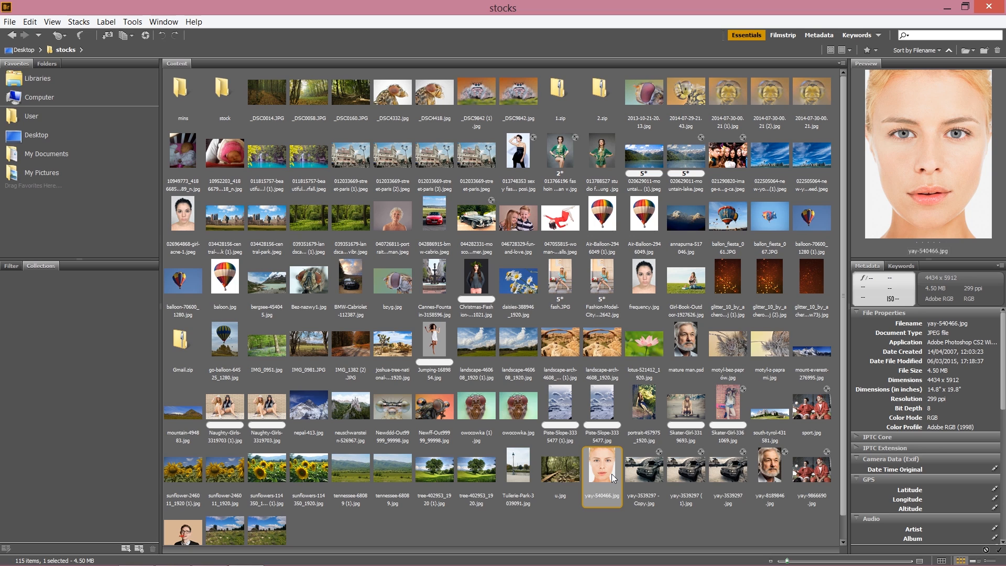
mouse_move(257, 485)
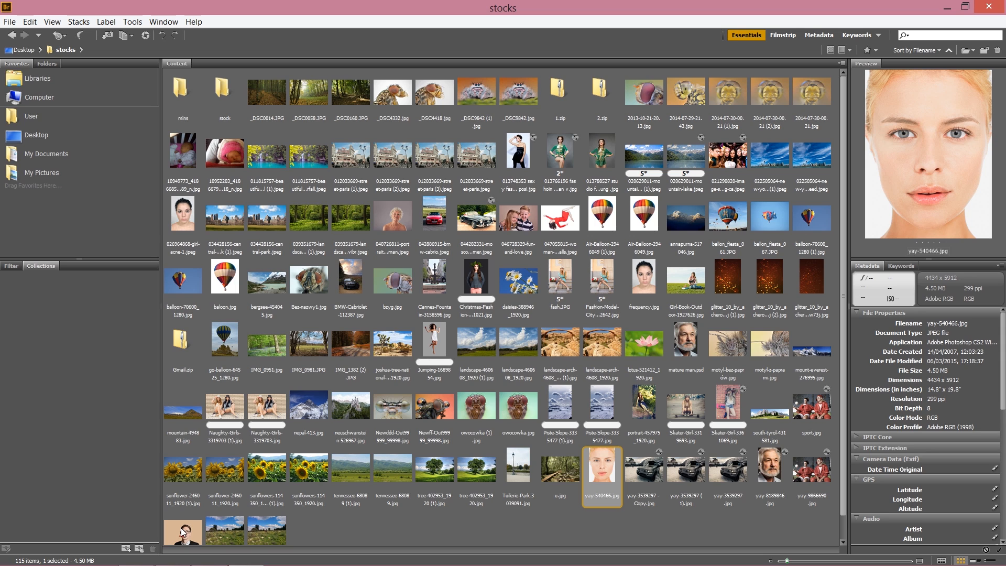
left_click(182, 529)
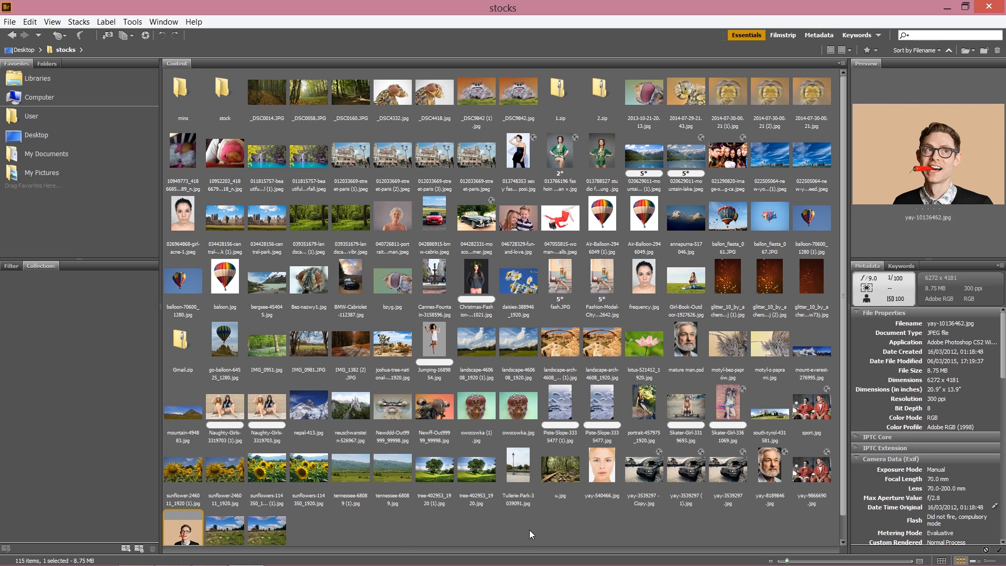
- Add the woman's face close-up and jumping girl photo to the glasses portrait selection
left_click(601, 466)
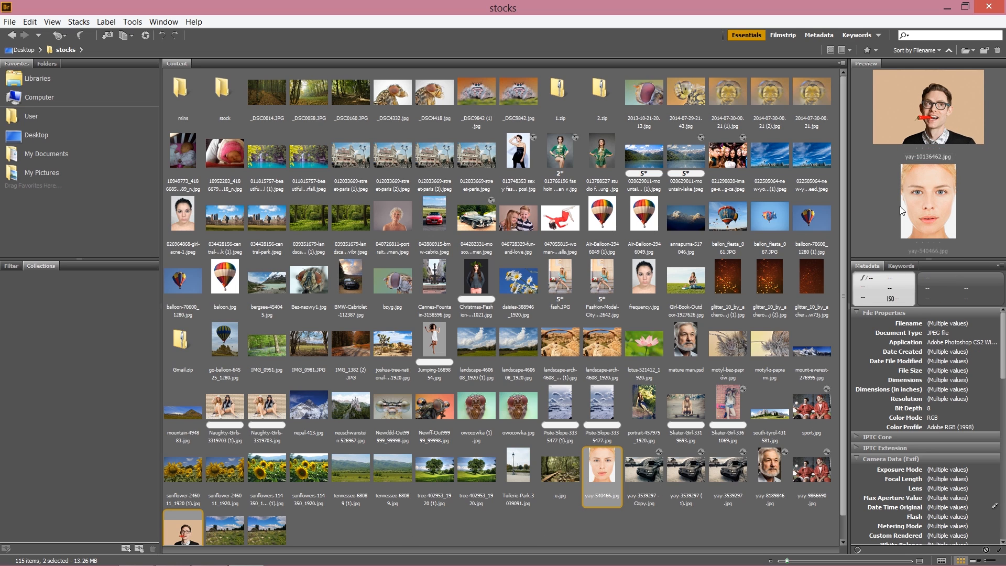
mouse_move(675, 409)
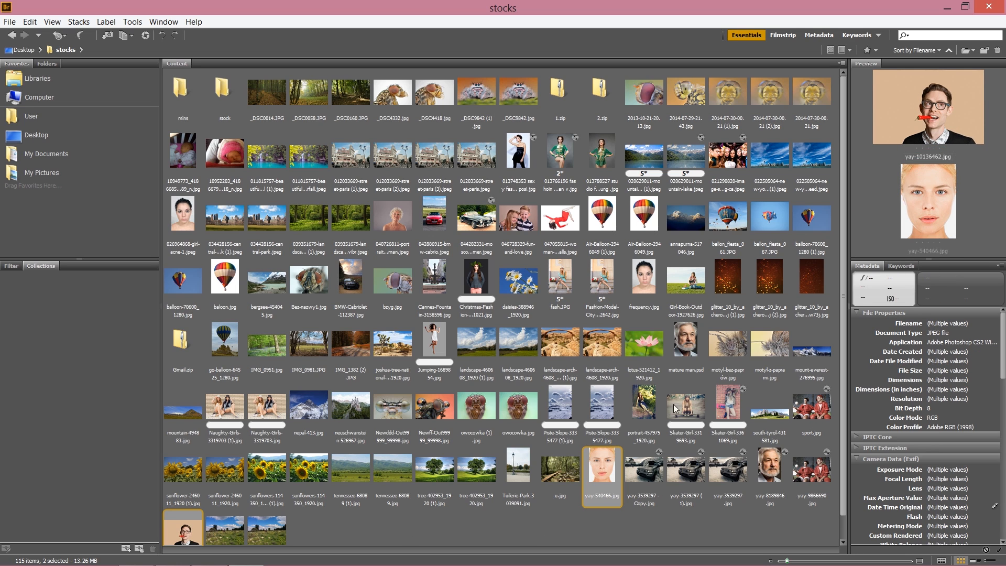
left_click(434, 340)
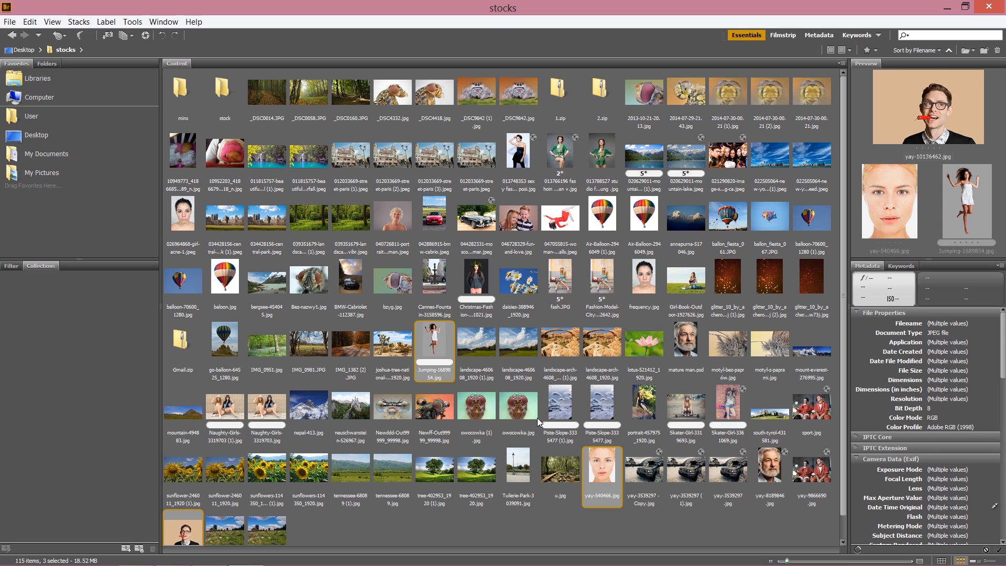
mouse_move(529, 428)
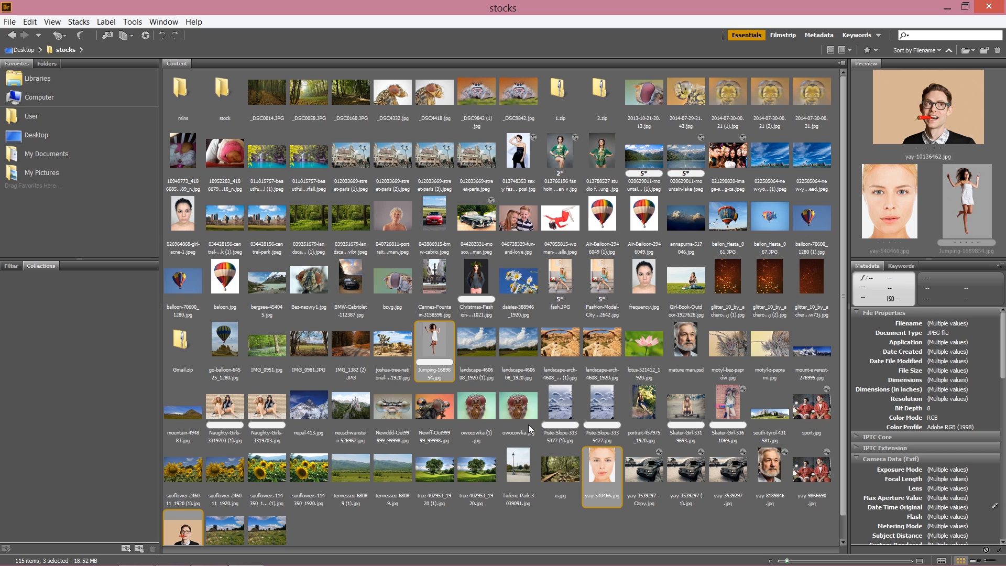
mouse_move(521, 416)
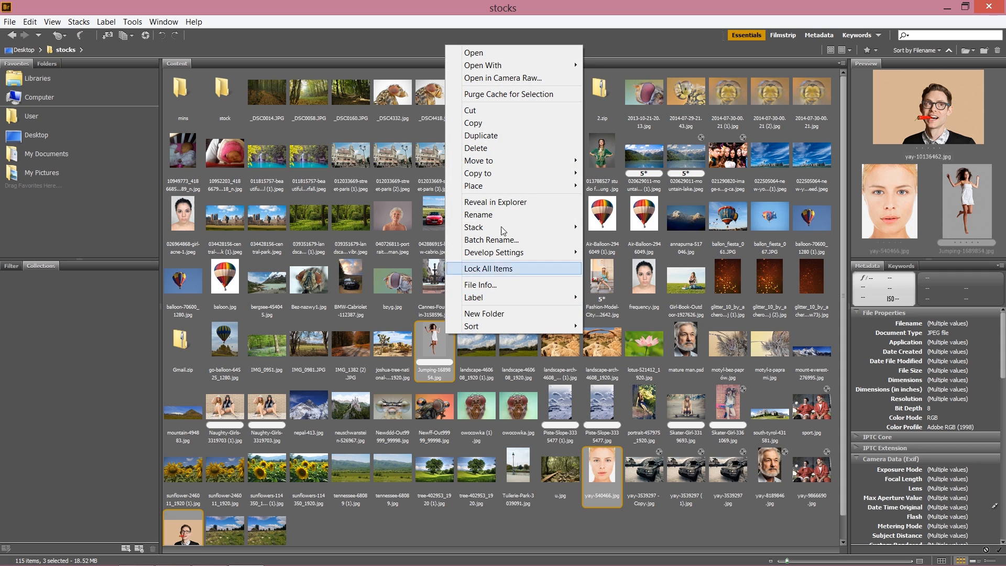
mouse_move(517, 114)
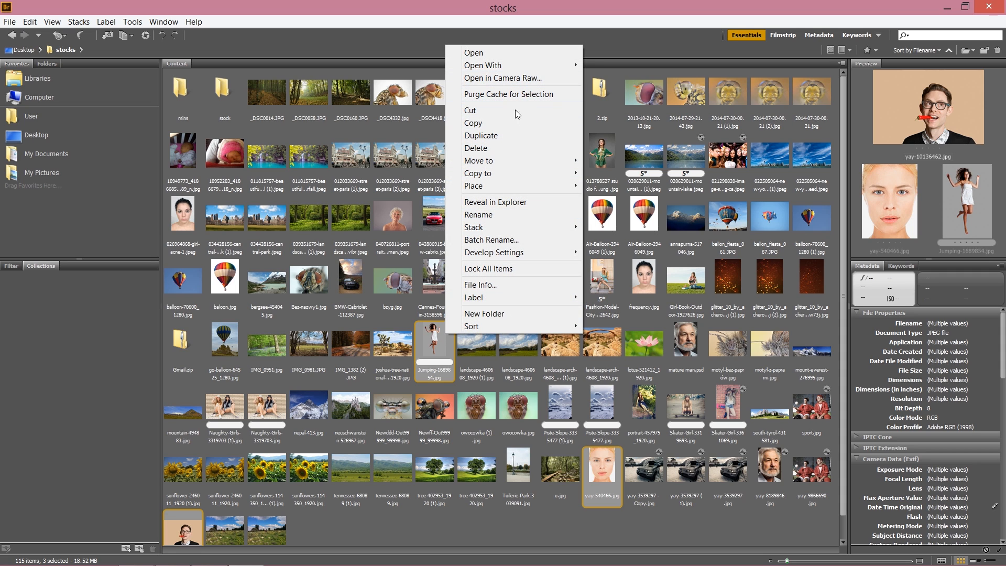
mouse_move(507, 524)
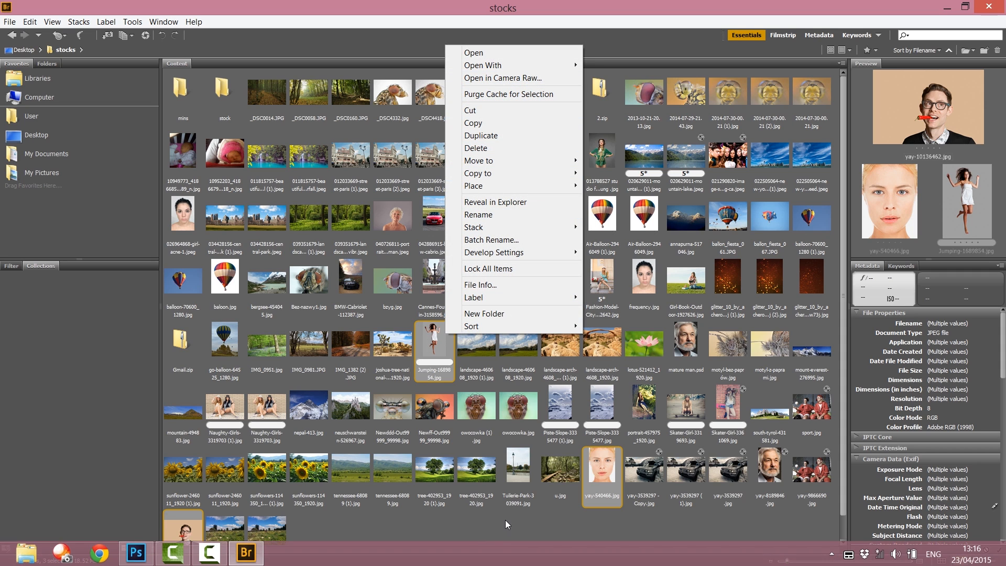
mouse_move(531, 518)
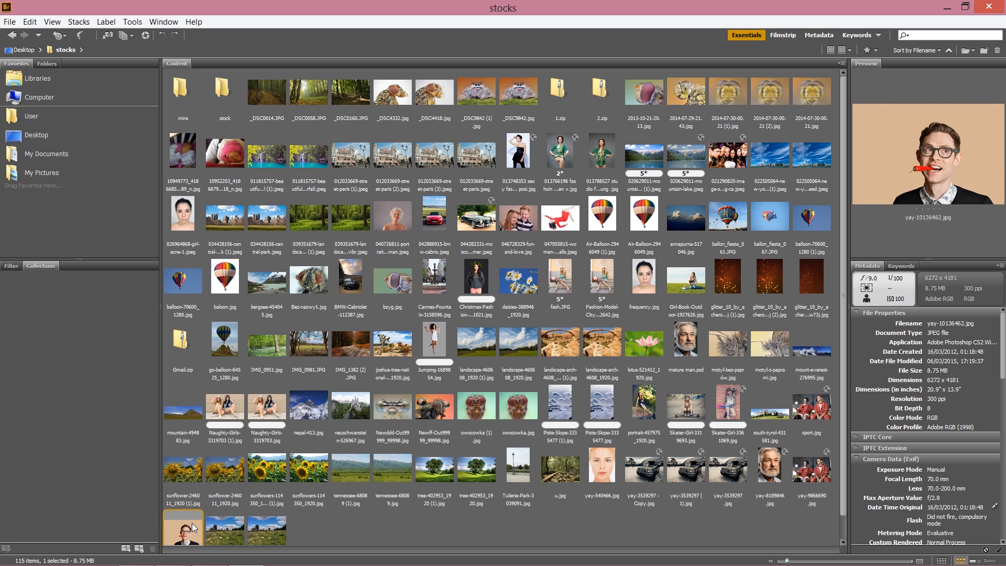
- Open the context menu of file actions for the man-with-glasses portrait alone
right_click(224, 217)
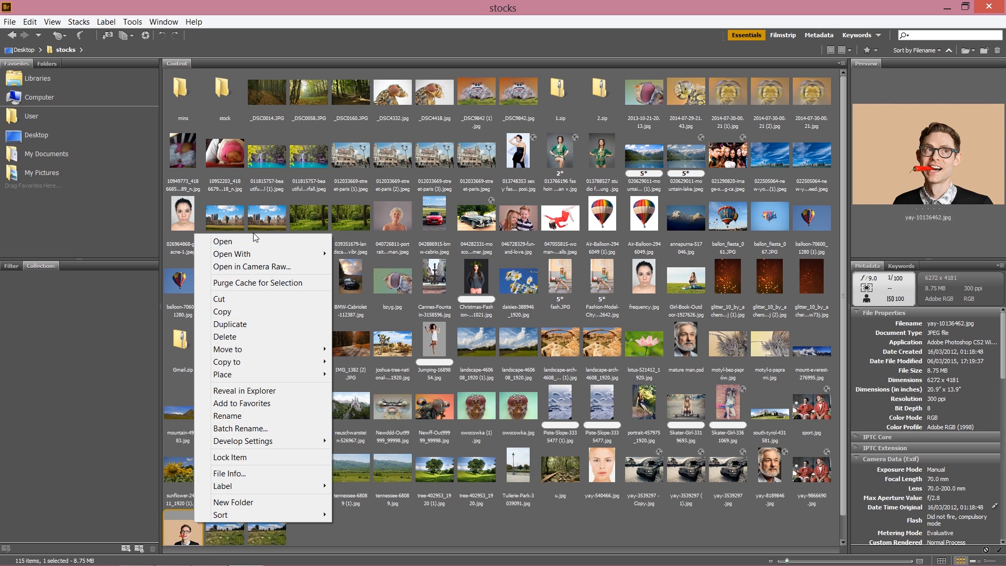